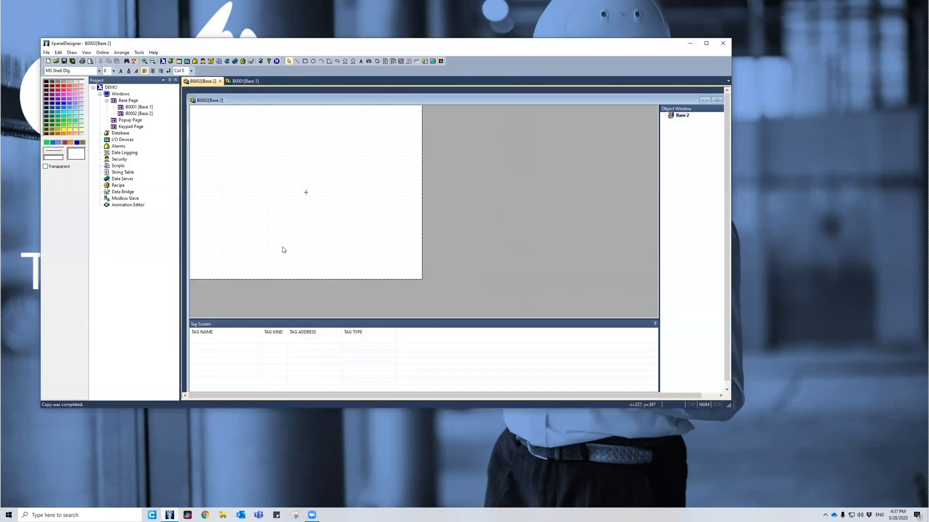
mouse_move(332, 270)
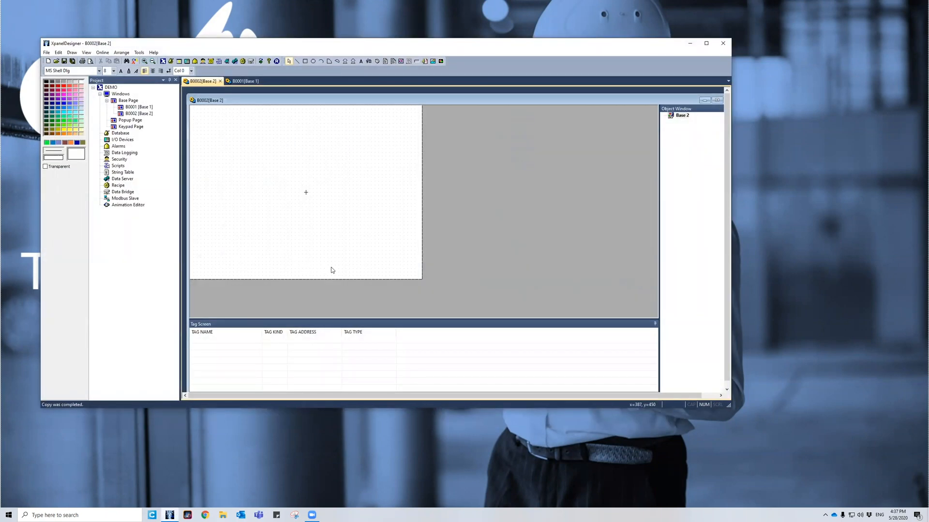
Review the tag database briefly and return to the empty Base 2 page.
double_click(119, 132)
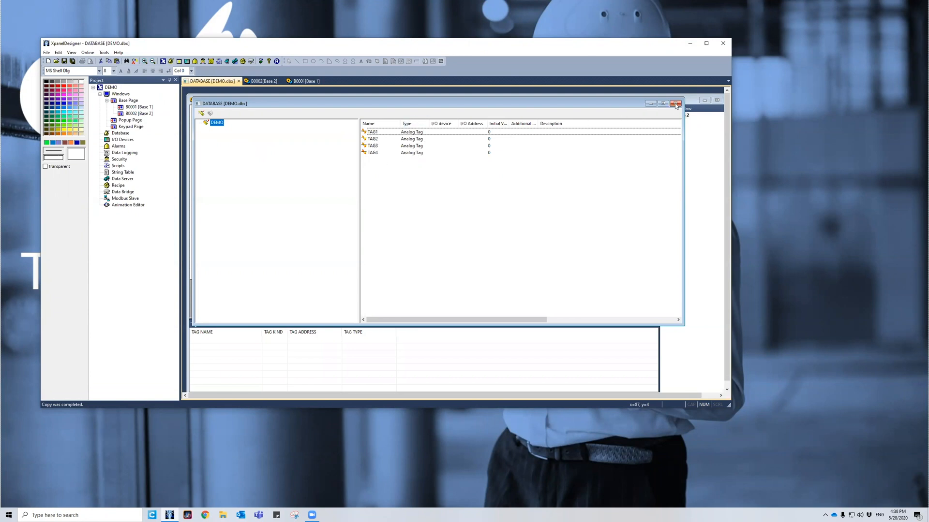
left_click(676, 104)
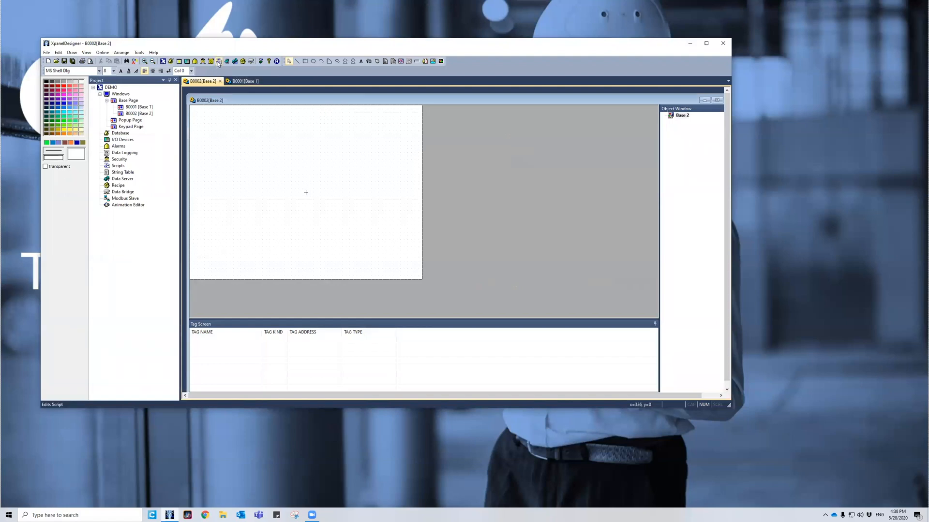
left_click(218, 61)
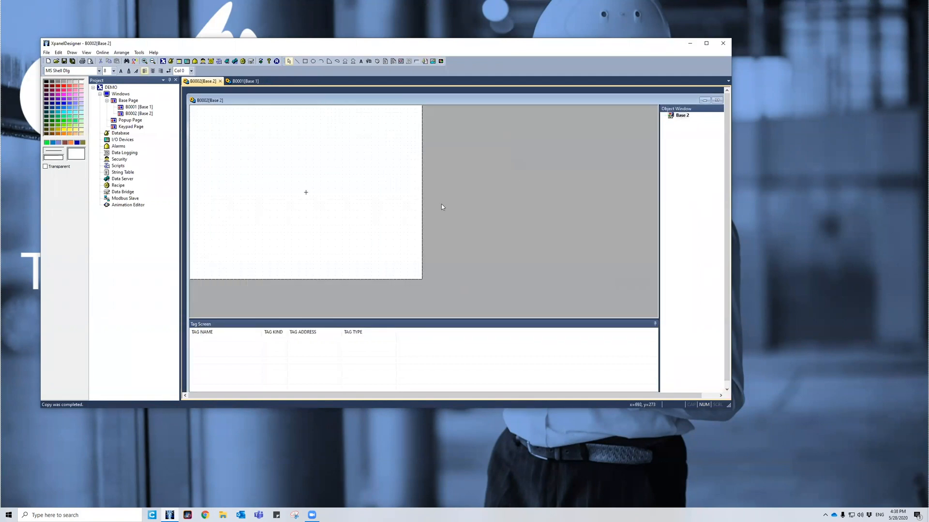
mouse_move(316, 175)
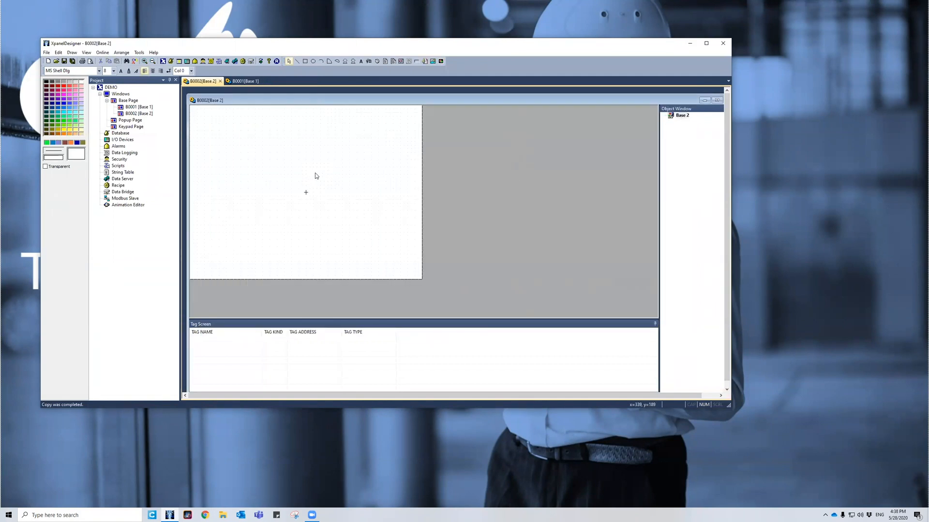
mouse_move(383, 187)
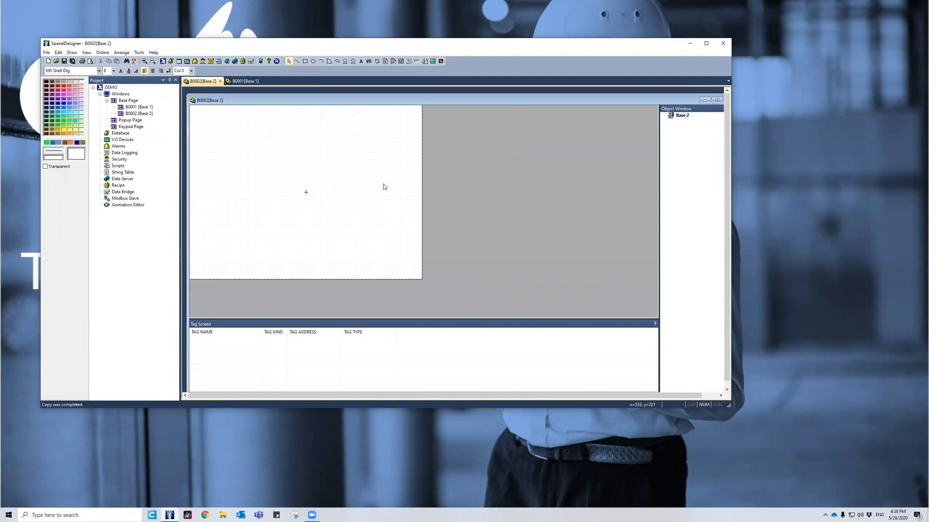
mouse_move(256, 137)
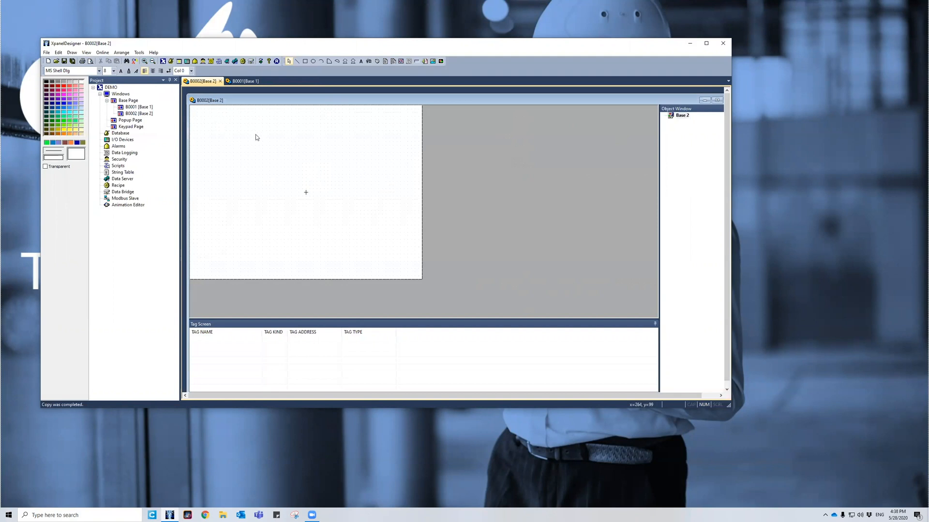
Start a Trend Graph from the Draw menu, bringing up the Trend configuration dialog.
left_click(71, 52)
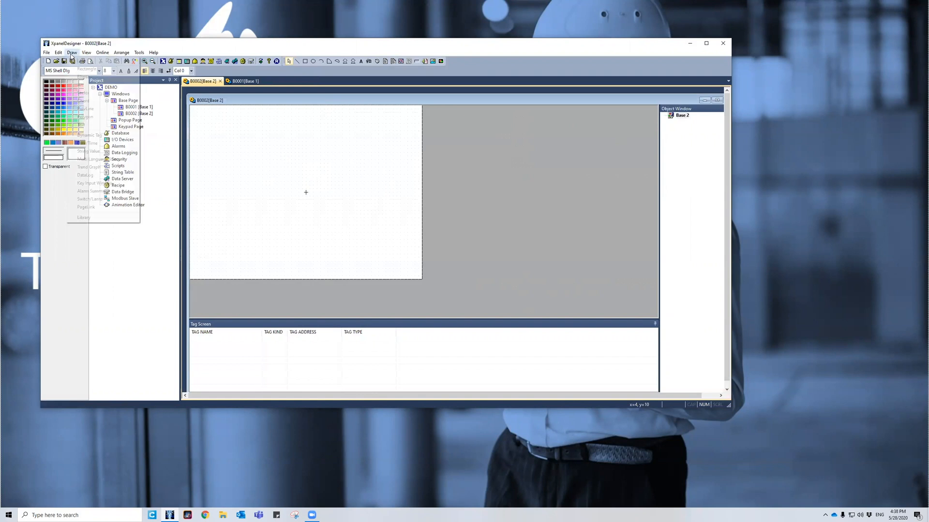
left_click(72, 52)
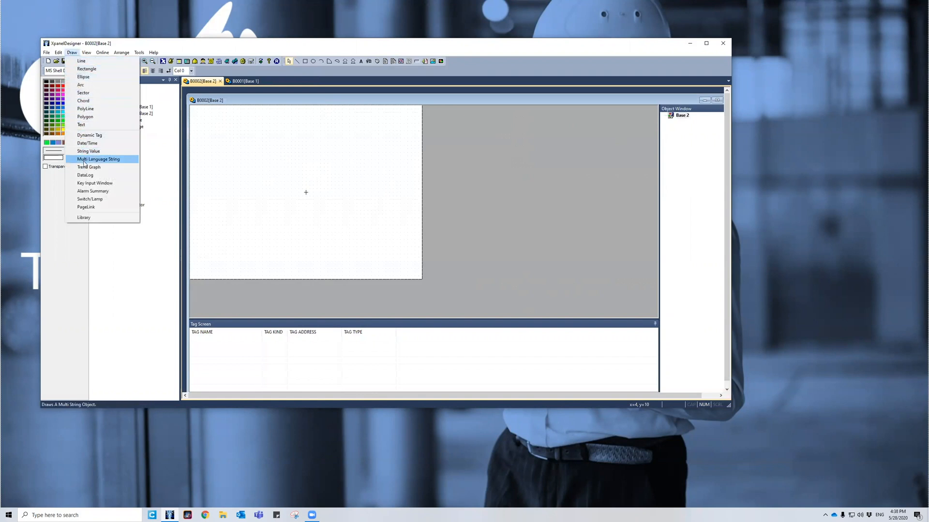
left_click(98, 159)
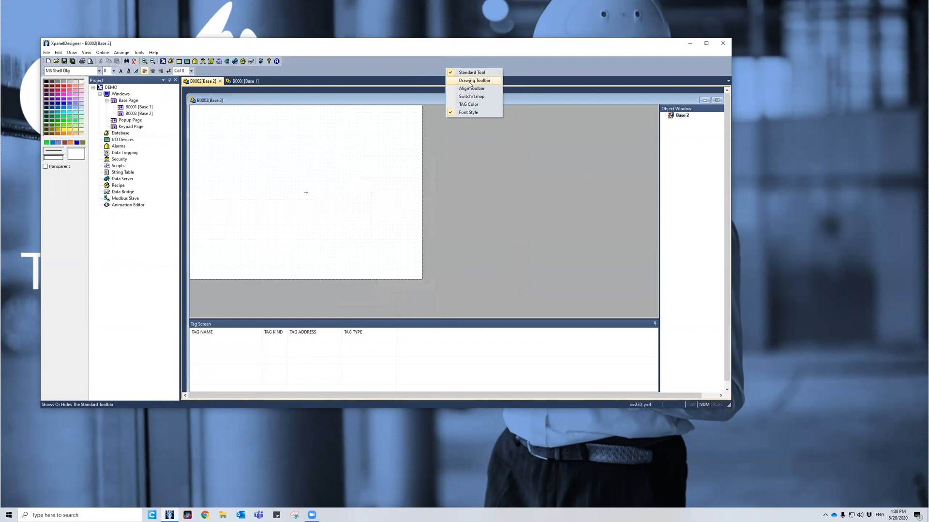
left_click(474, 80)
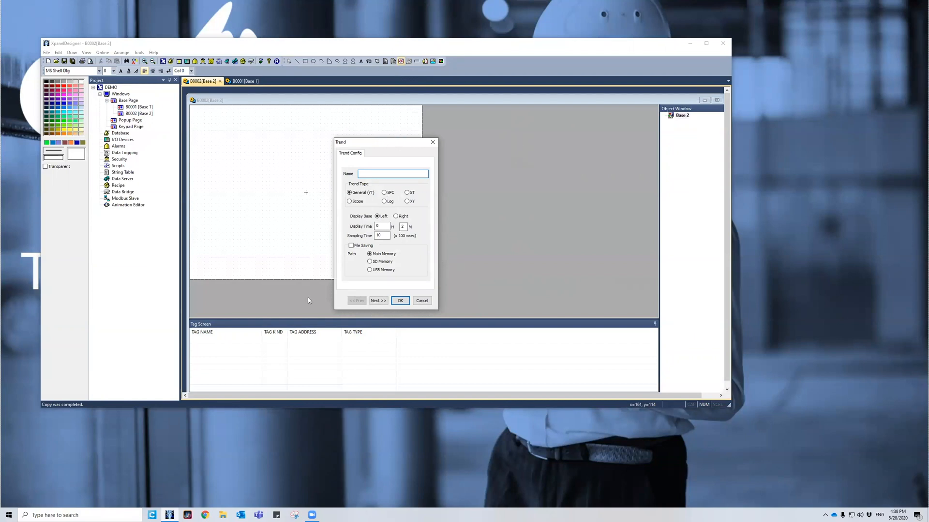
Name the trend "demo" and set its display base to Right.
left_click(392, 173)
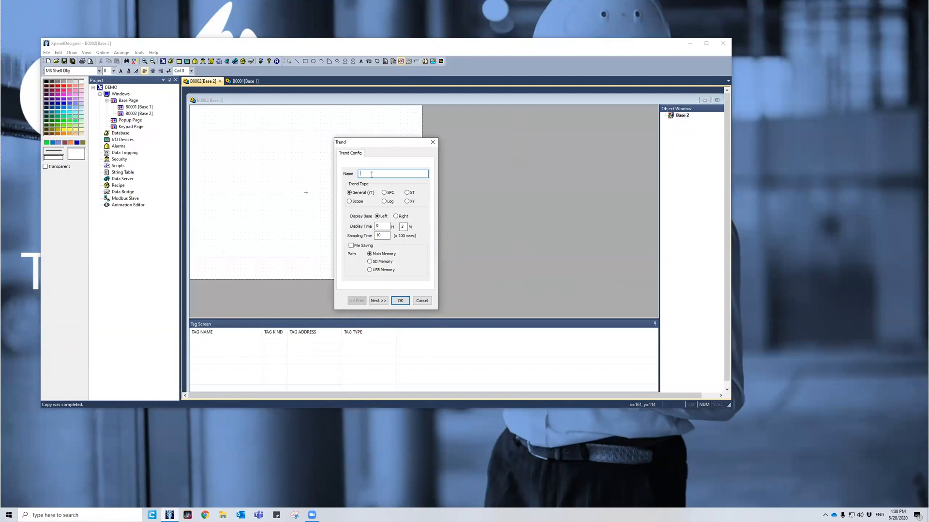
type("demo1")
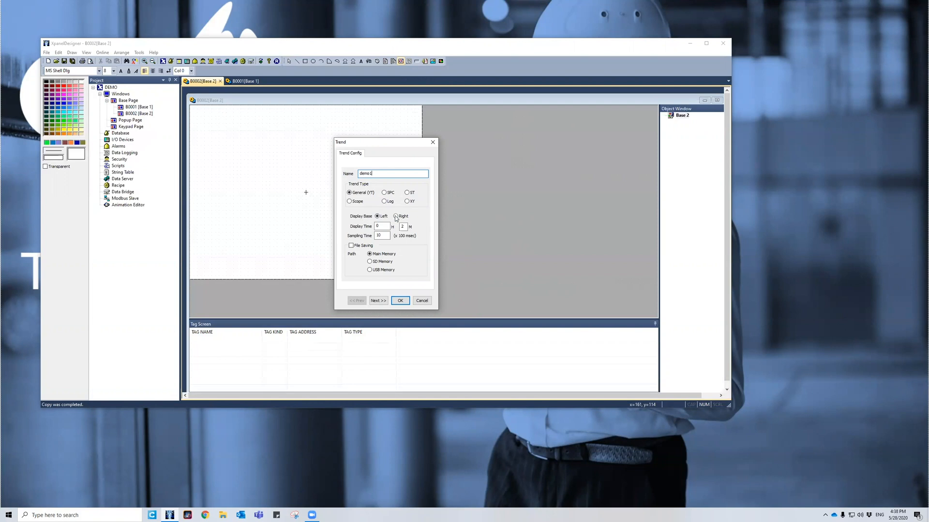
left_click(395, 215)
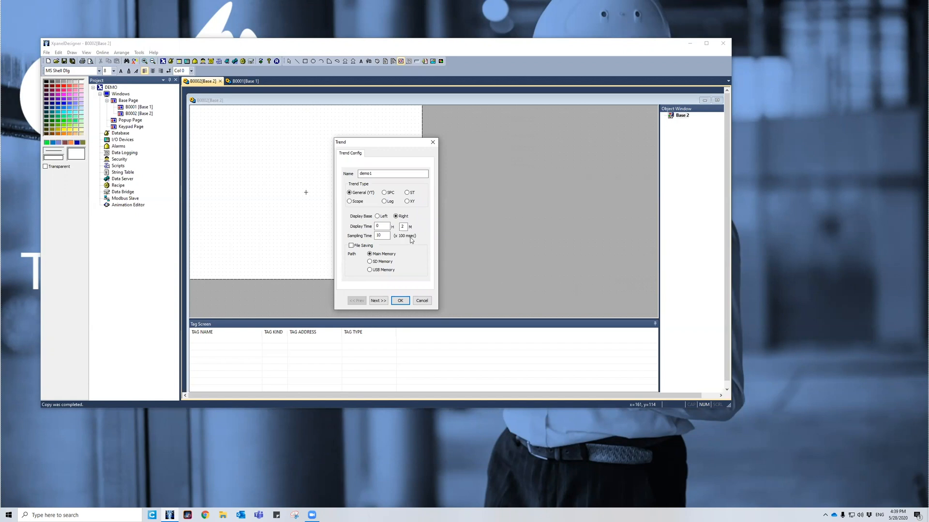
left_click(351, 244)
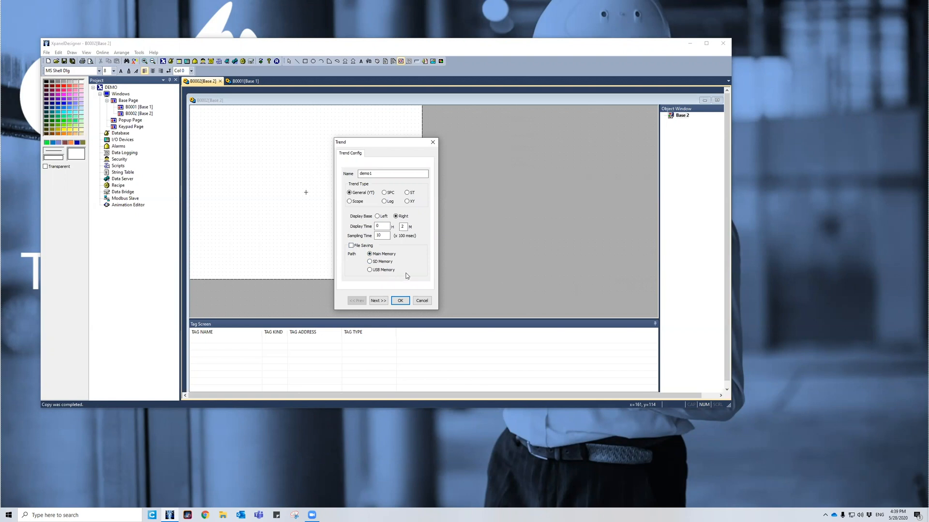
mouse_move(405, 274)
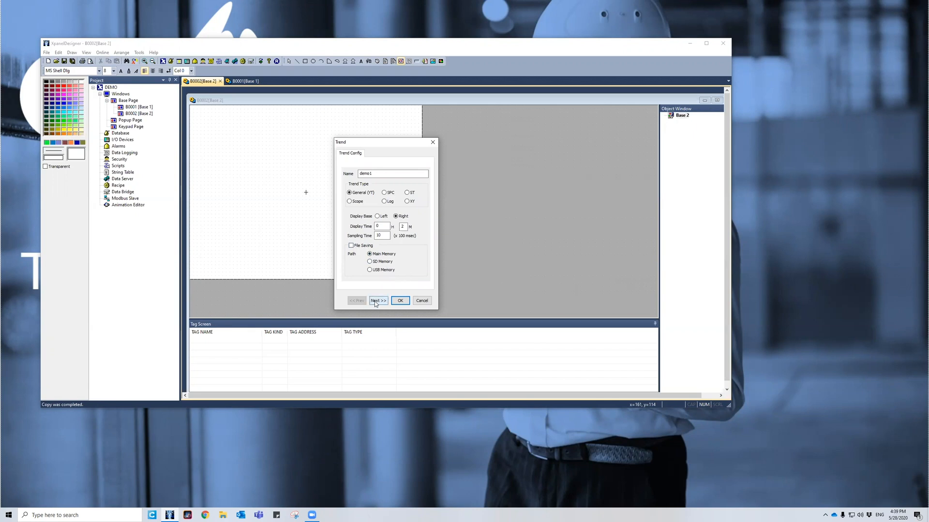
Advance past Object Style and Trend Area Style, keeping the black fixed-pen area, to the Pen page.
left_click(378, 300)
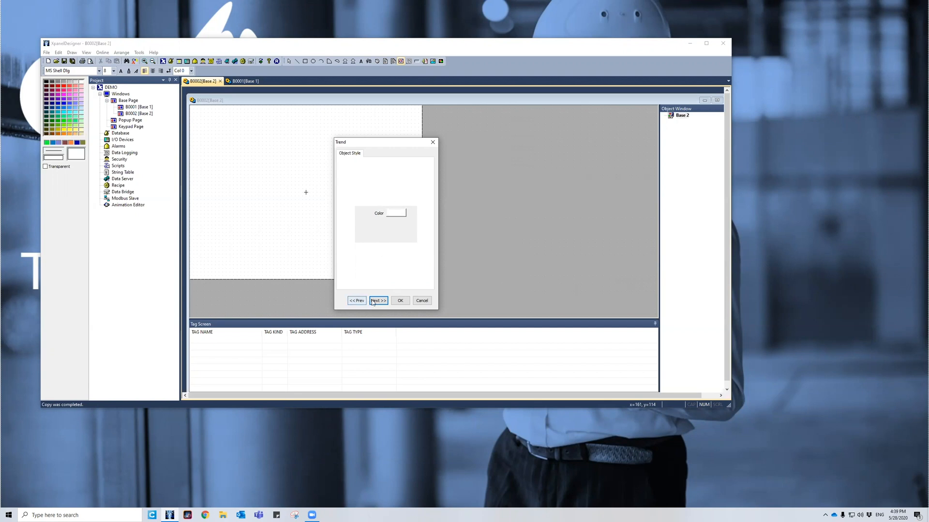
left_click(379, 300)
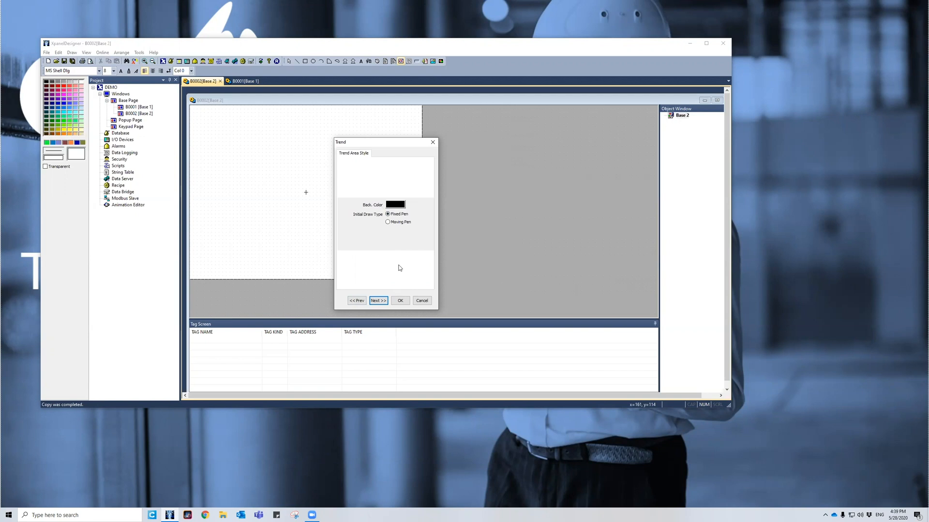
mouse_move(531, 236)
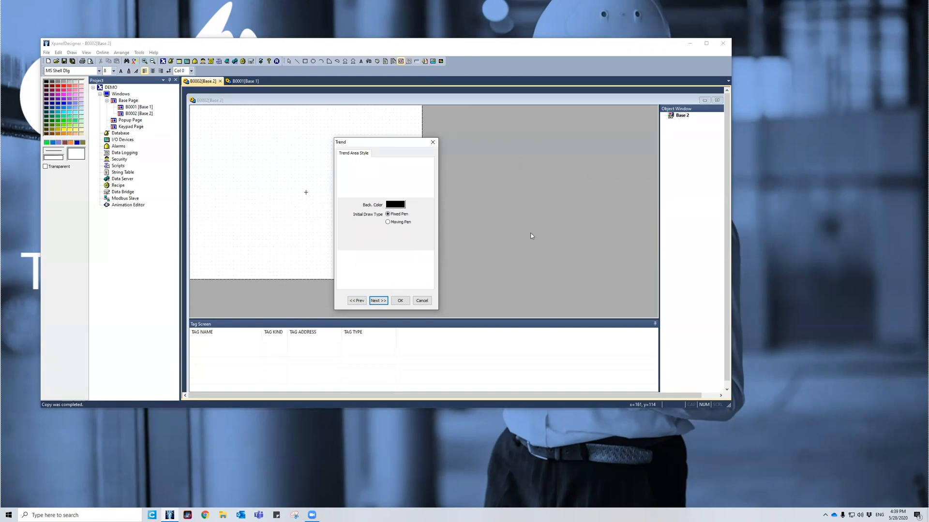
mouse_move(390, 234)
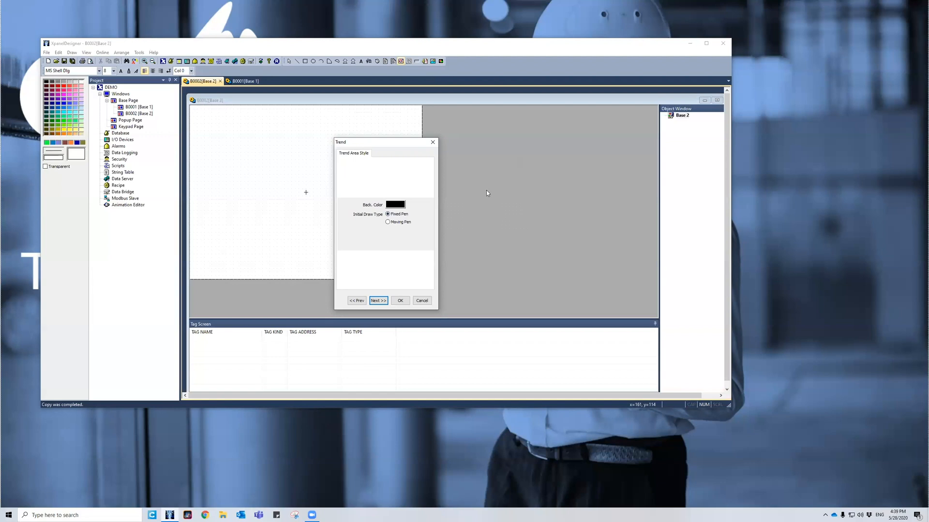
mouse_move(420, 248)
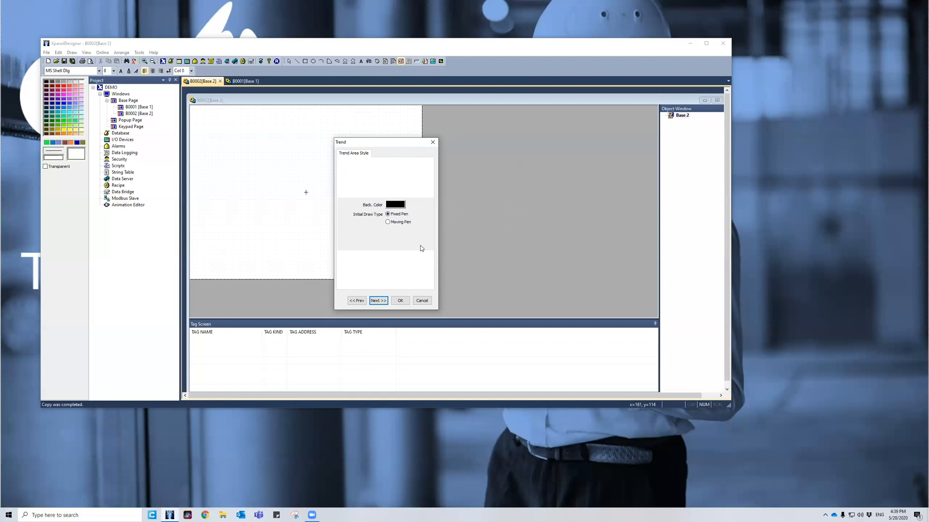
left_click(378, 300)
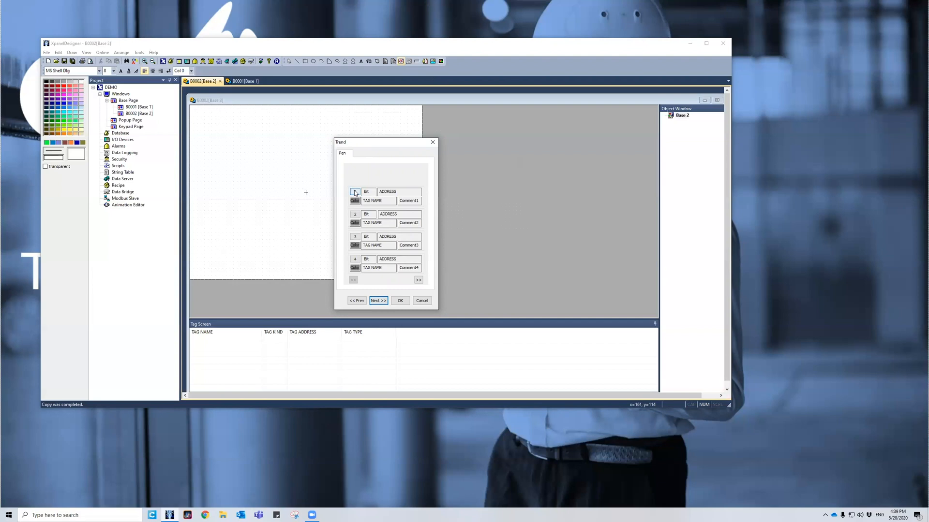
Assign TAG1 to the first pen with a max of 30 and confirm the second pen.
left_click(355, 192)
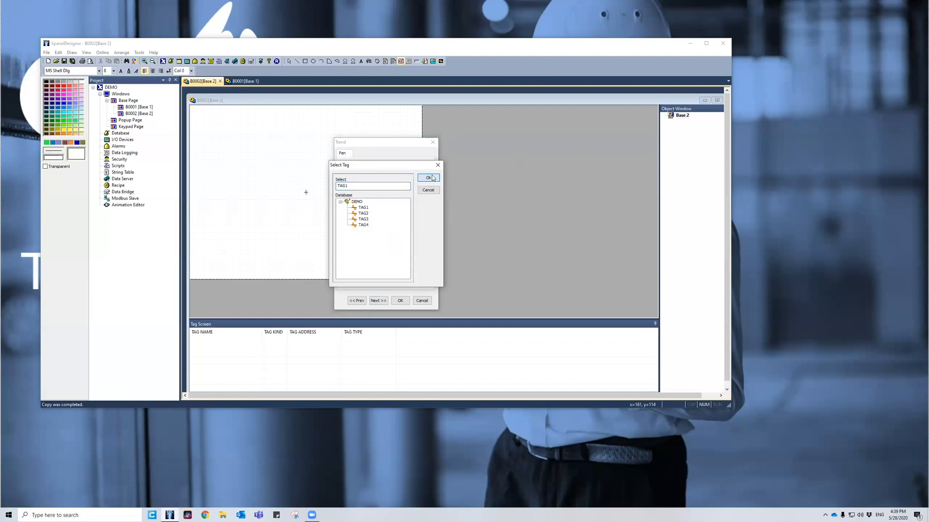
left_click(428, 178)
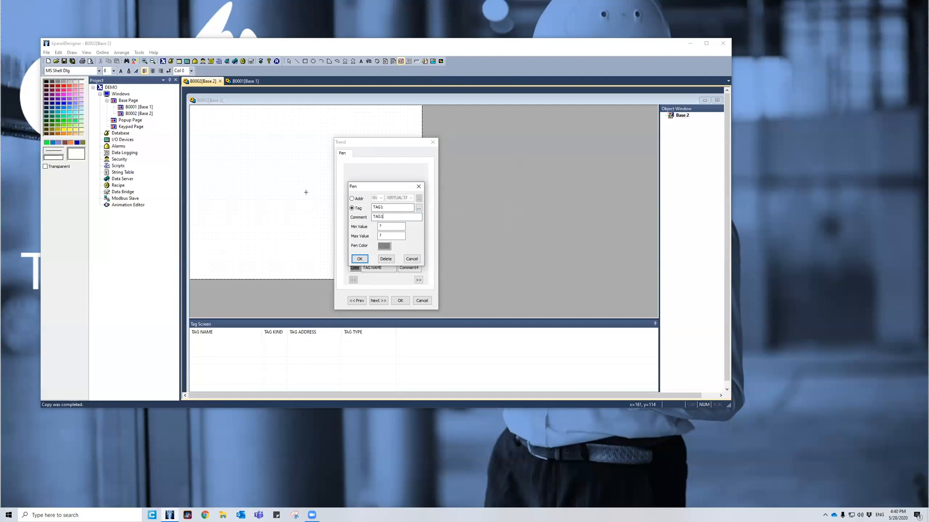
type("30")
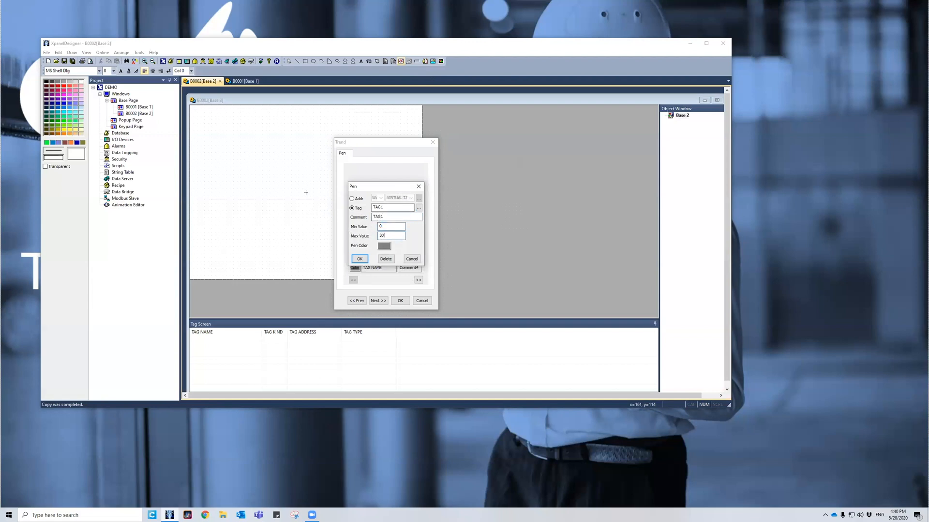
left_click(384, 246)
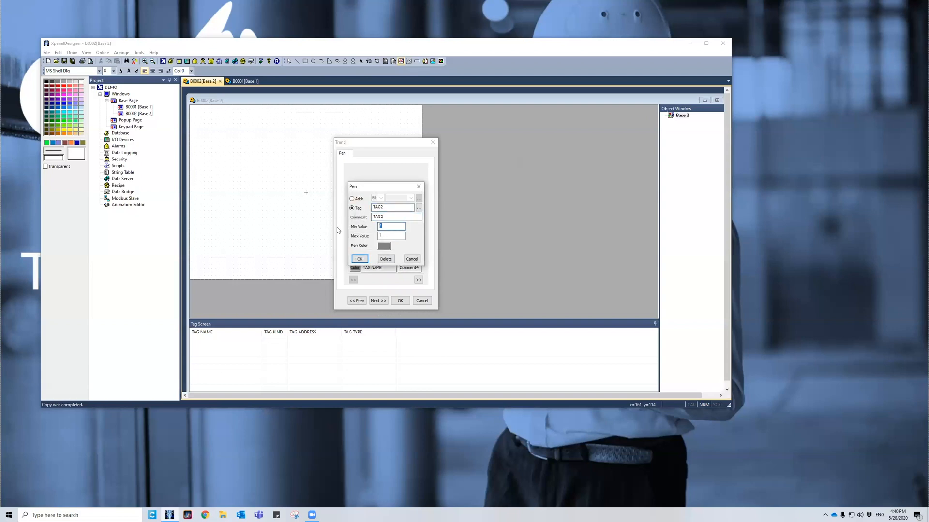
left_click(384, 246)
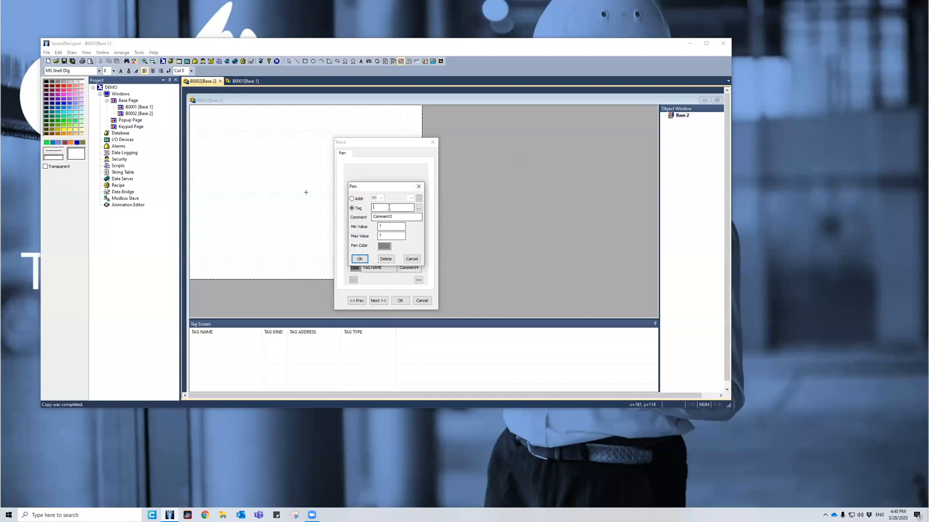
Assign TAG3 and TAG4 to the remaining pens so all four pens are set.
type("TAG3")
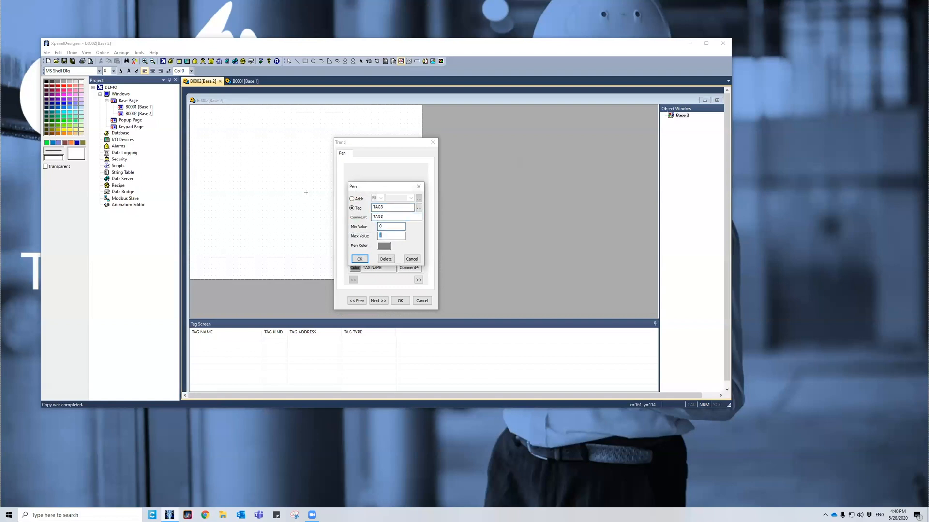
left_click(384, 245)
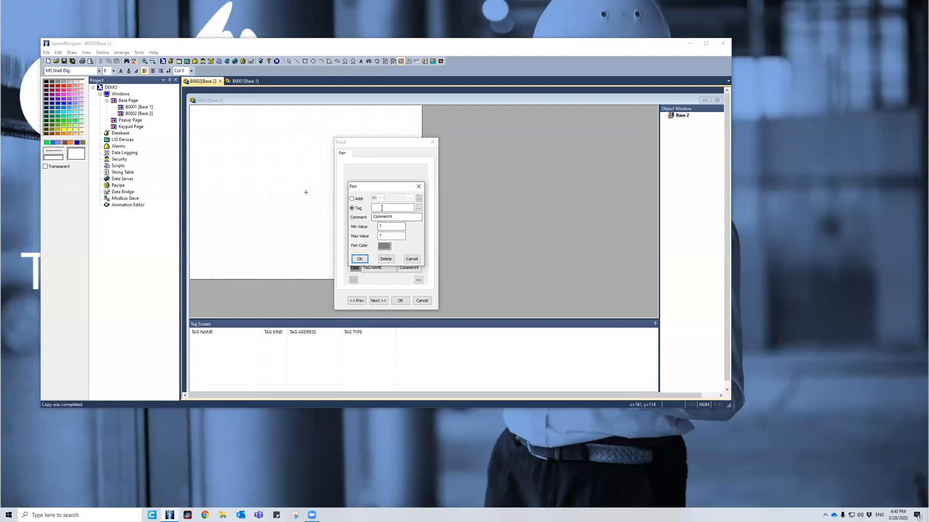
type("TAG4")
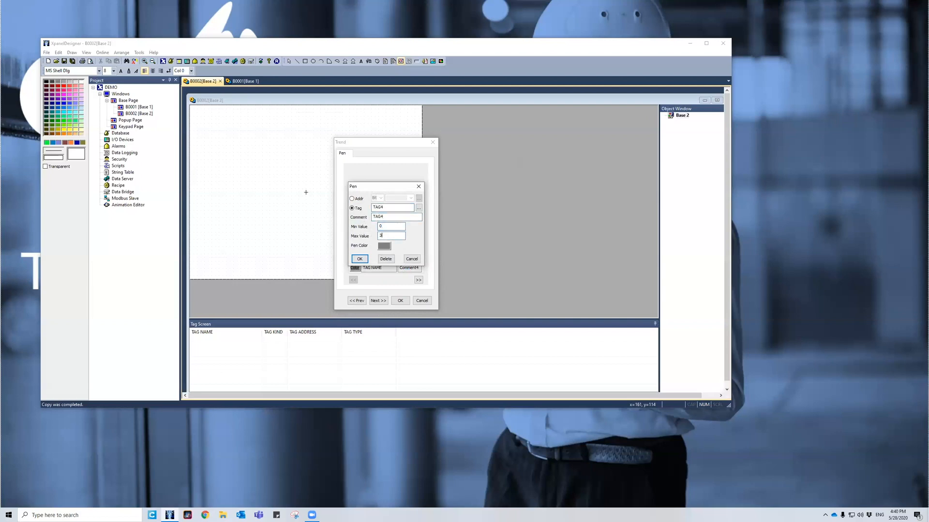
left_click(384, 245)
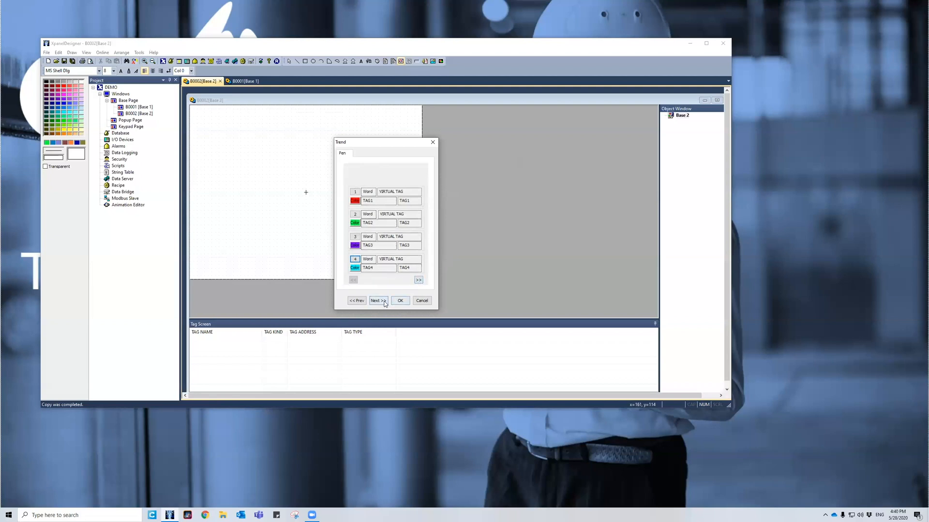
Enable Show Control Buttons and move through the Legend page to Grid settings.
left_click(418, 280)
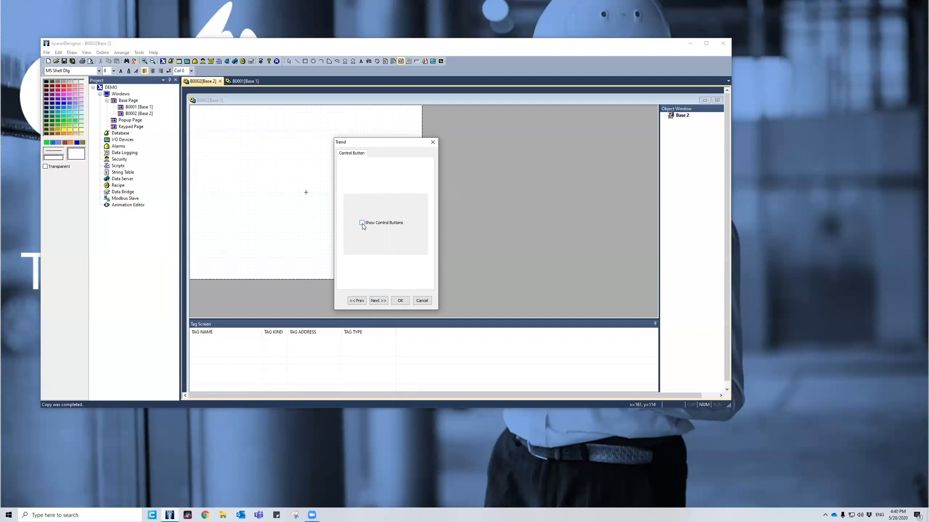
left_click(361, 223)
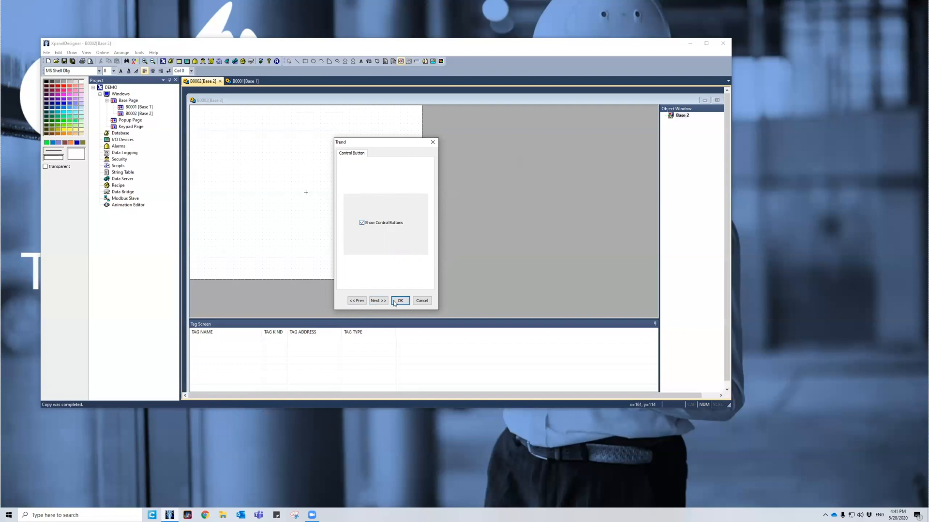
left_click(379, 300)
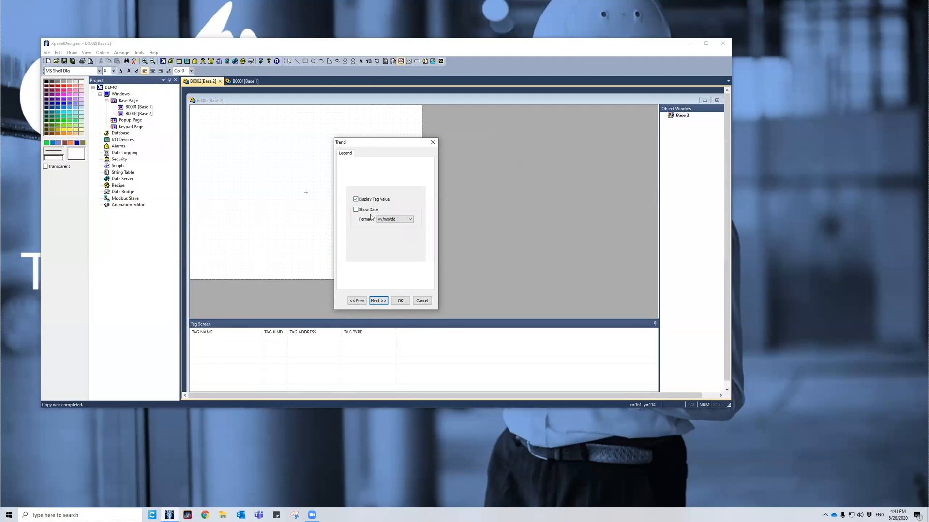
left_click(378, 299)
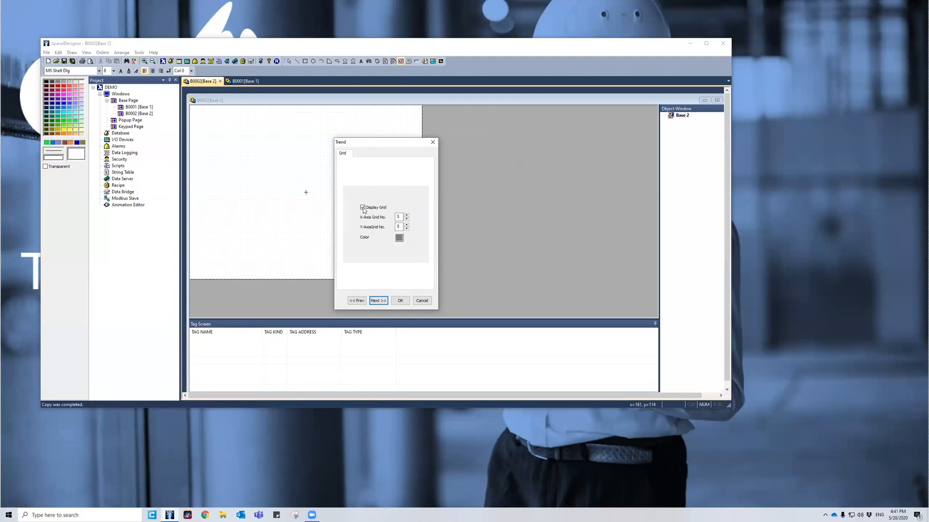
Turn on grid lines, pass the axis legend pages and place the trend graph on Base 2.
left_click(400, 216)
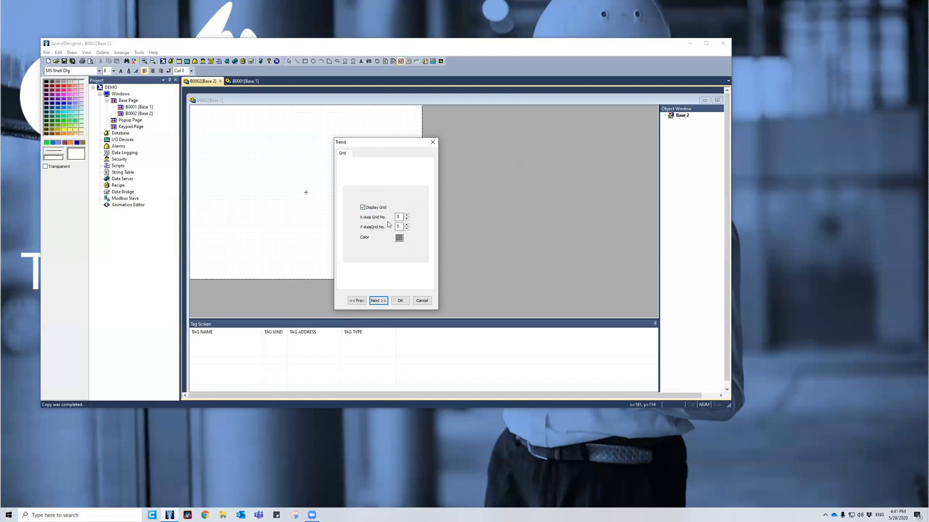
mouse_move(390, 243)
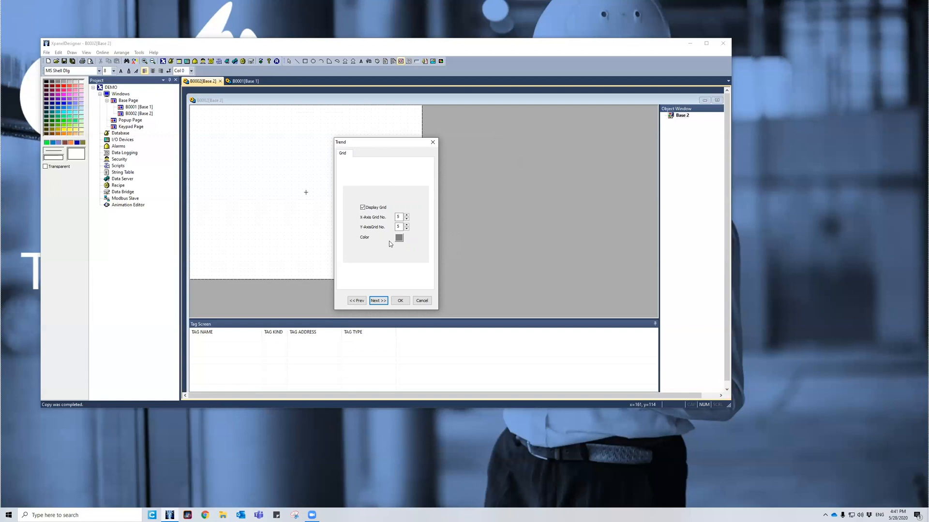
left_click(378, 299)
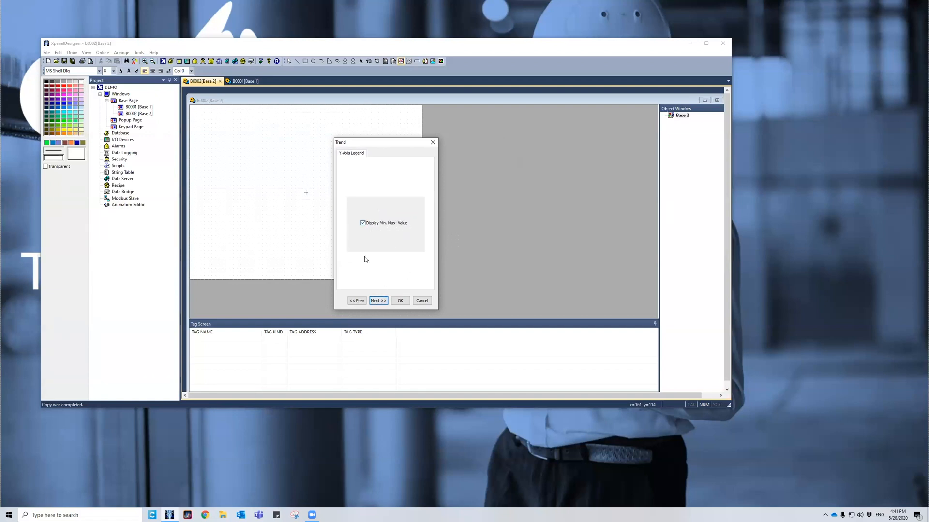
left_click(379, 300)
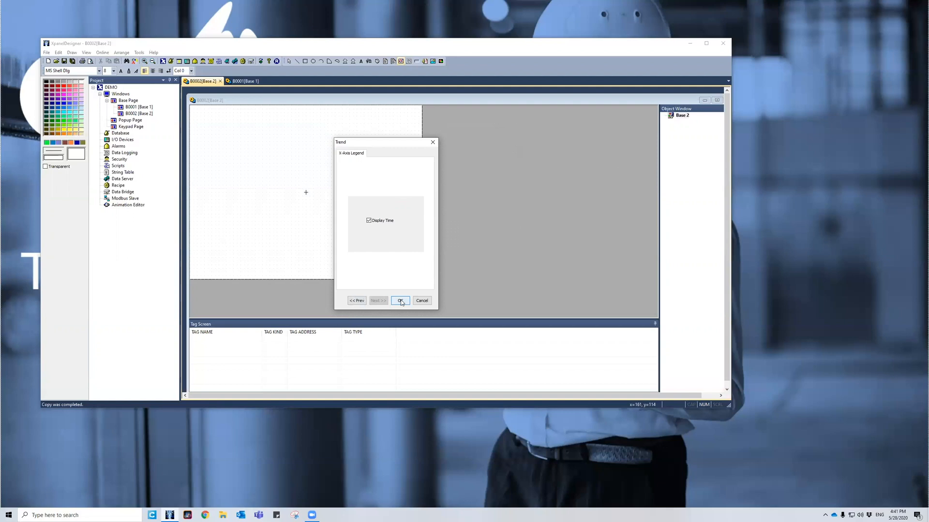
left_click(399, 300)
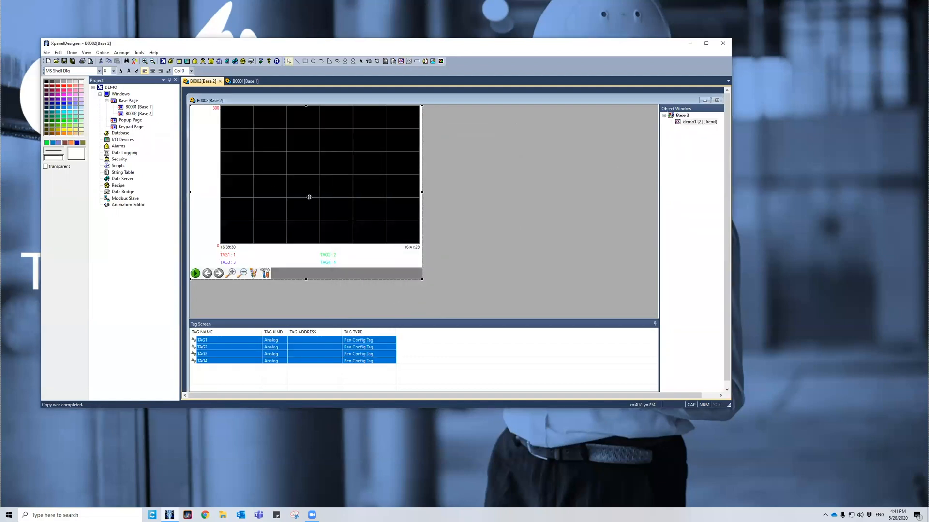
mouse_move(323, 244)
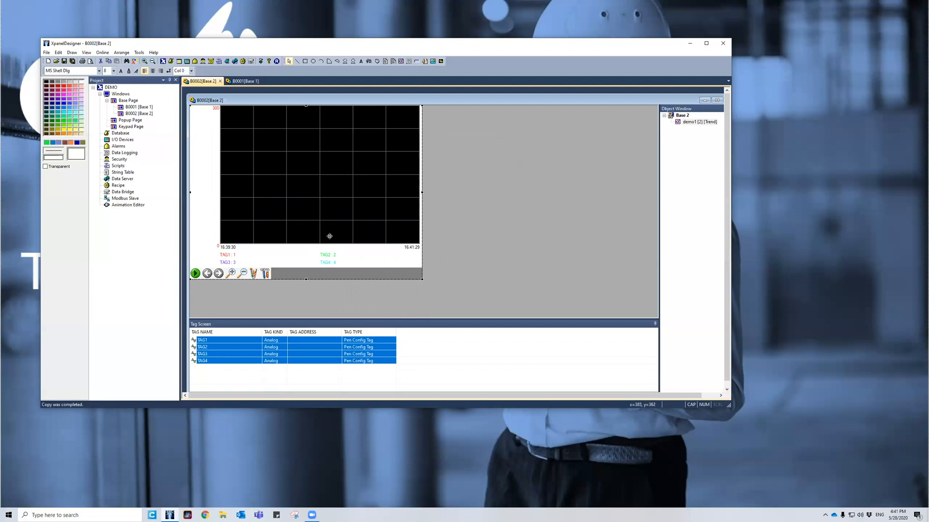
mouse_move(352, 215)
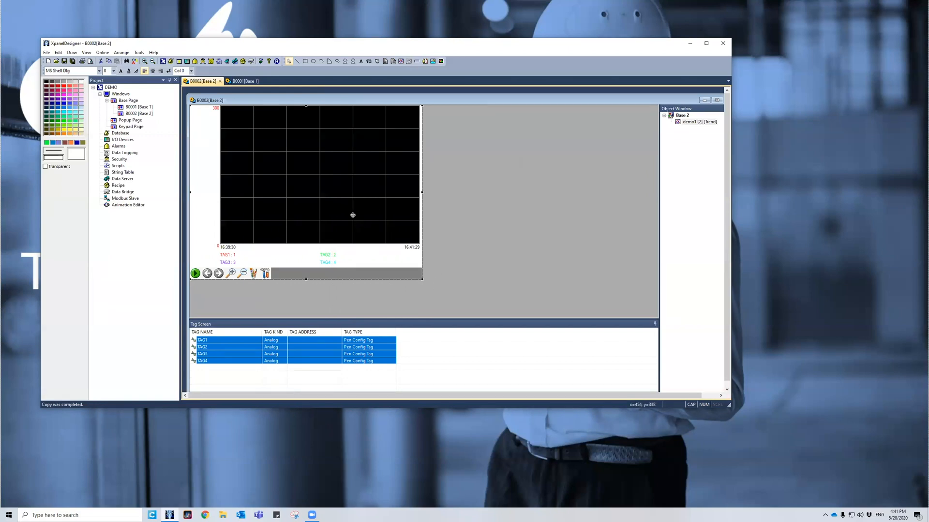
Bring up the Tools menu to reach the simulator.
left_click(138, 52)
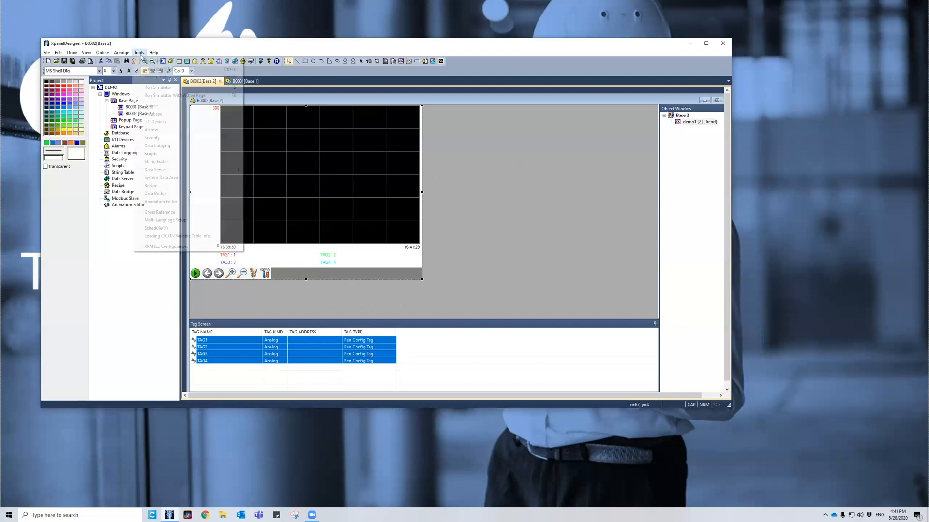
Run the simulator, agreeing to convert the project to runtime first.
left_click(157, 87)
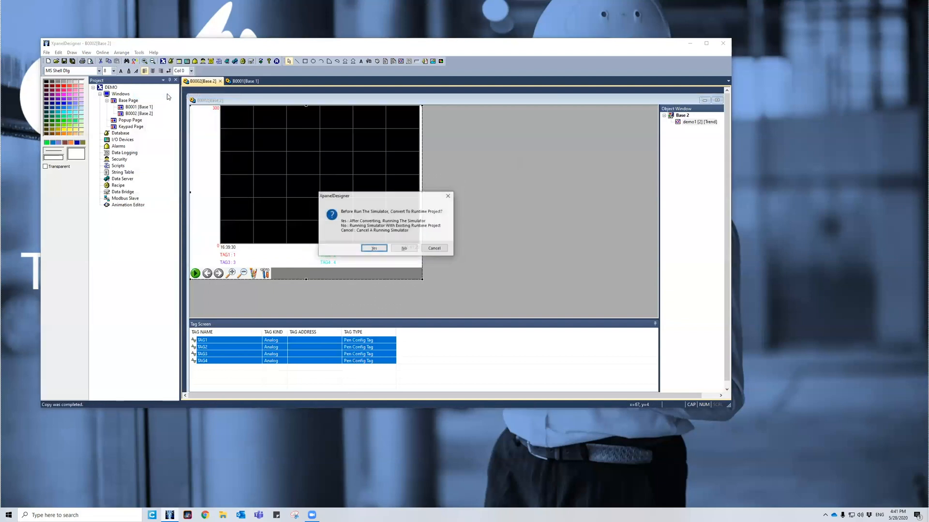
left_click(374, 247)
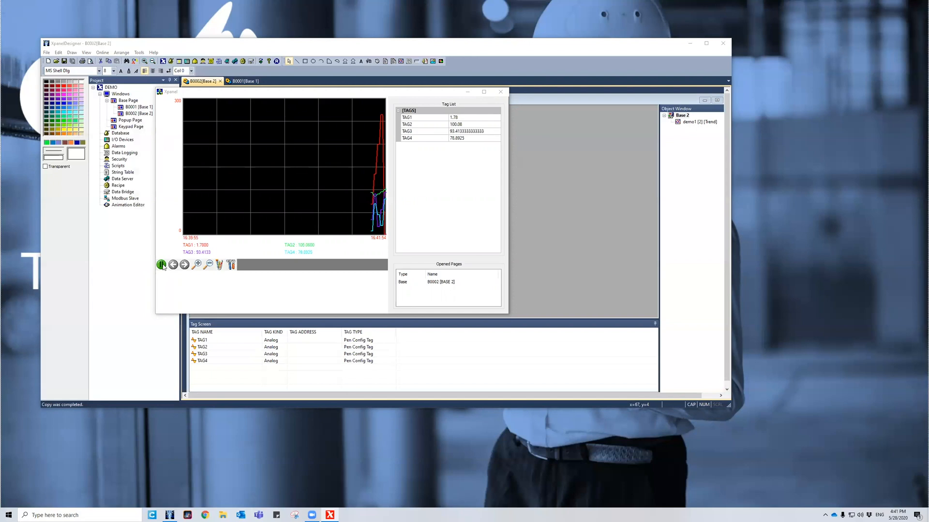
Scroll the trend back in time, then return to live plotting of TAG1–TAG4.
left_click(162, 264)
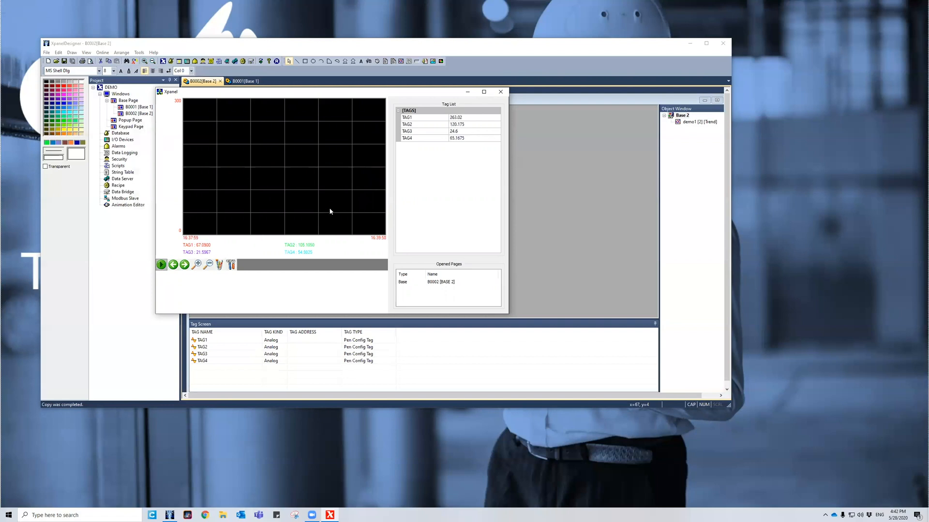
left_click(161, 264)
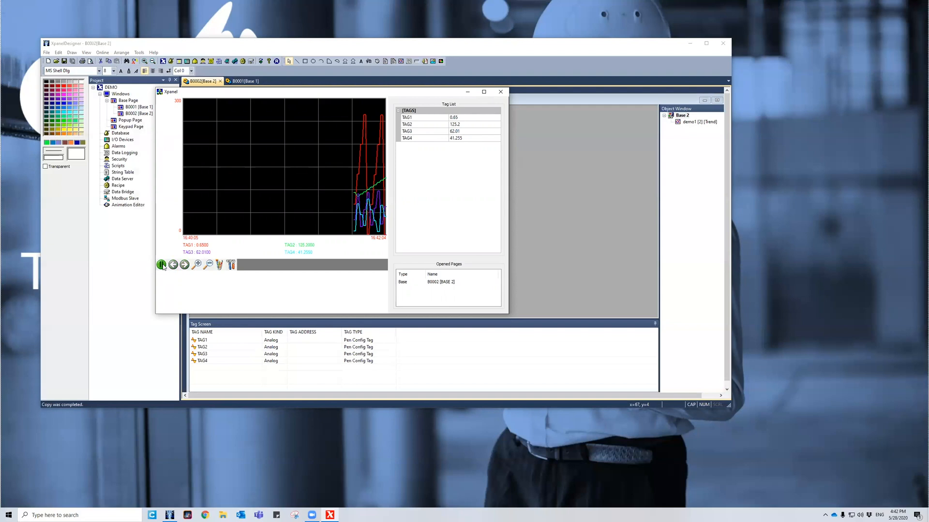
left_click(162, 264)
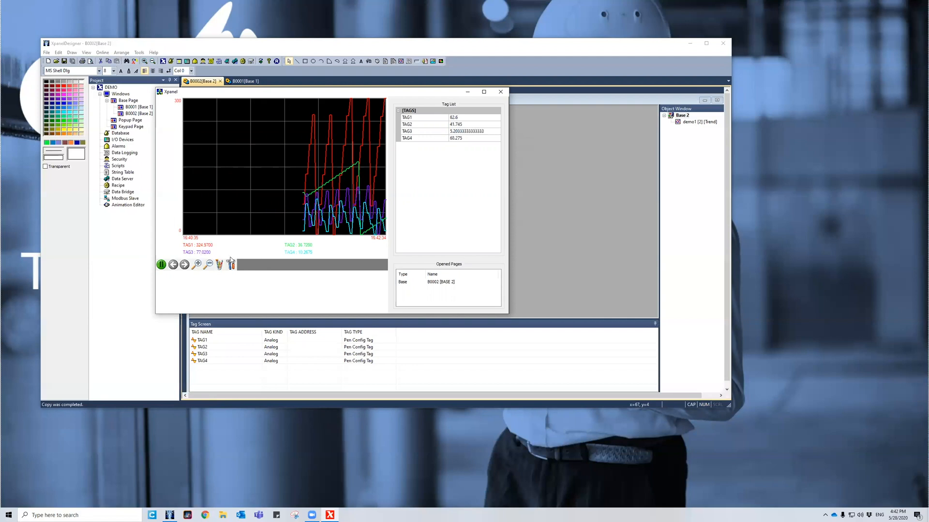
Hide pens via Trend Setup, restore them, then close the simulator back to the designer.
left_click(230, 265)
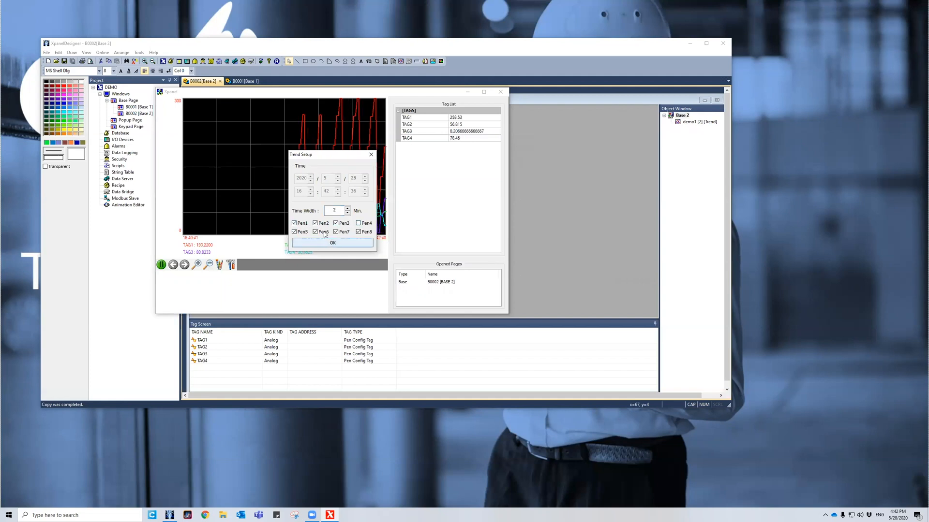
left_click(332, 243)
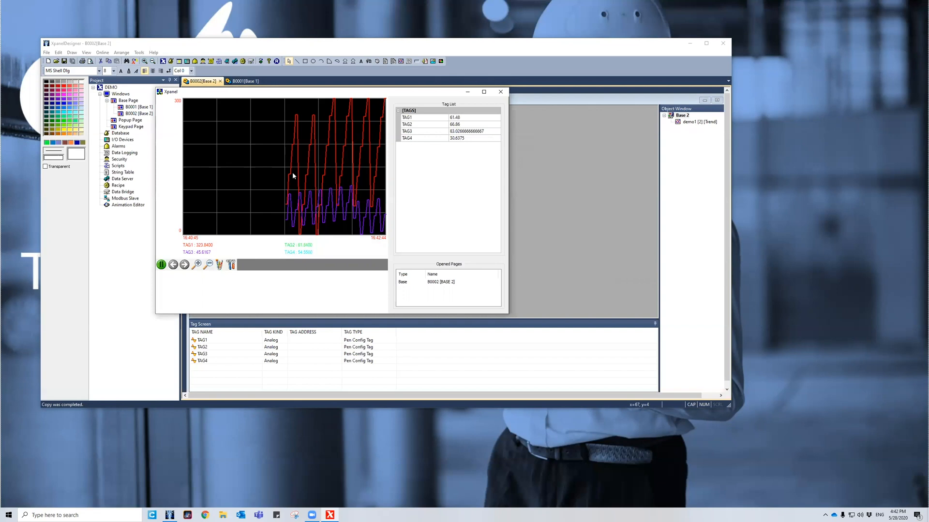
left_click(230, 265)
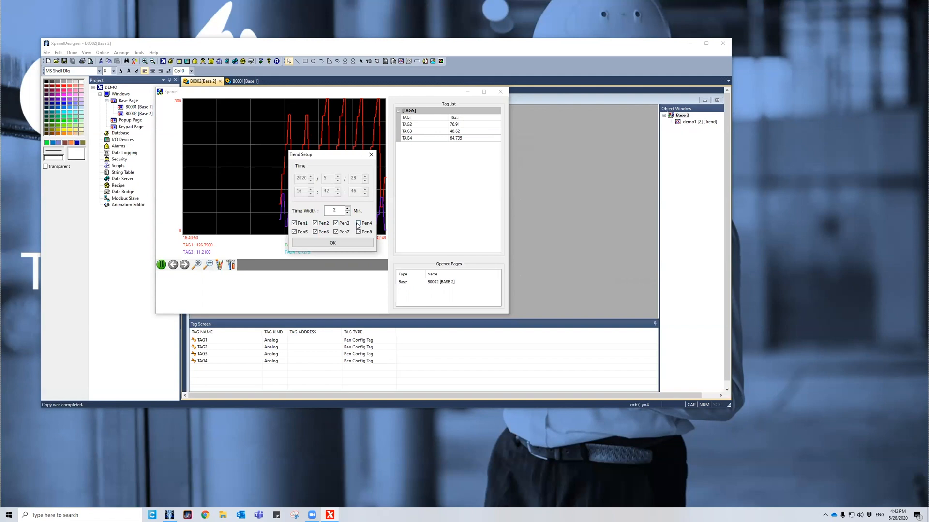
left_click(331, 242)
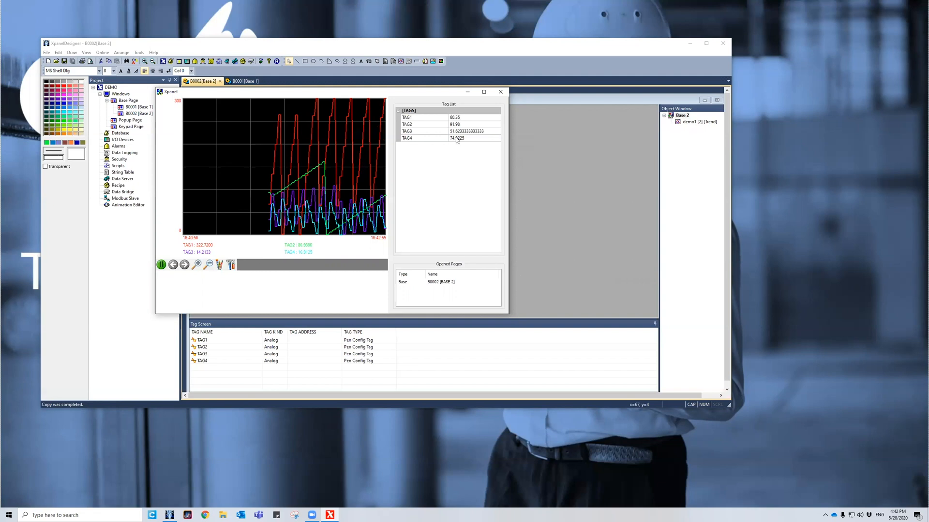
left_click(500, 92)
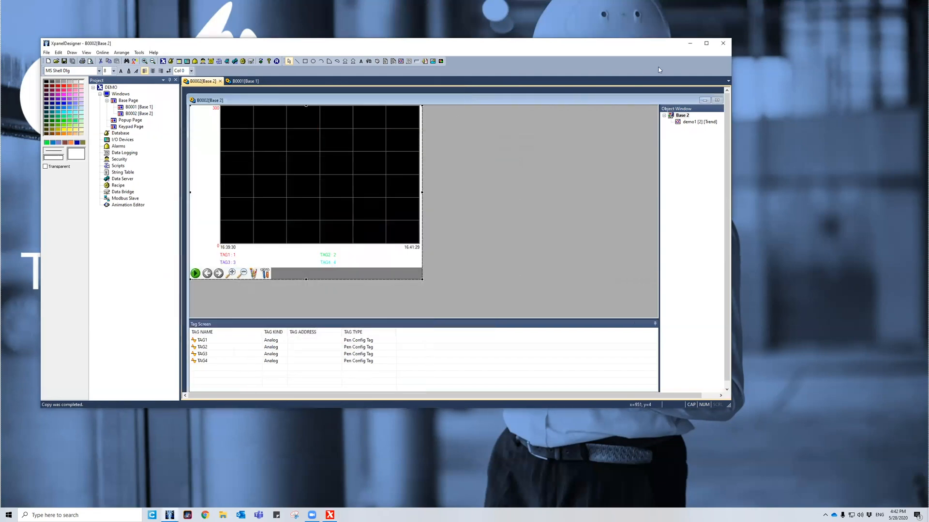